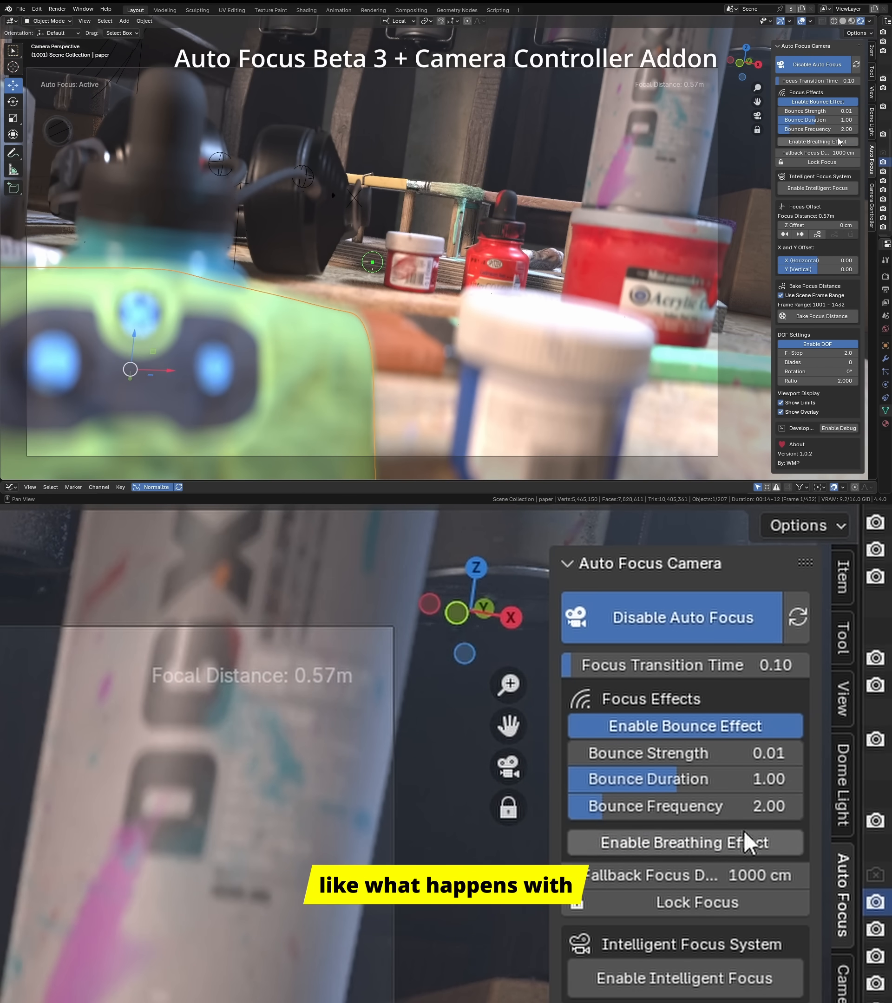
# Enable the breathing focus effect alongside bounce, with breathing strength 0.50.
pyautogui.click(684, 841)
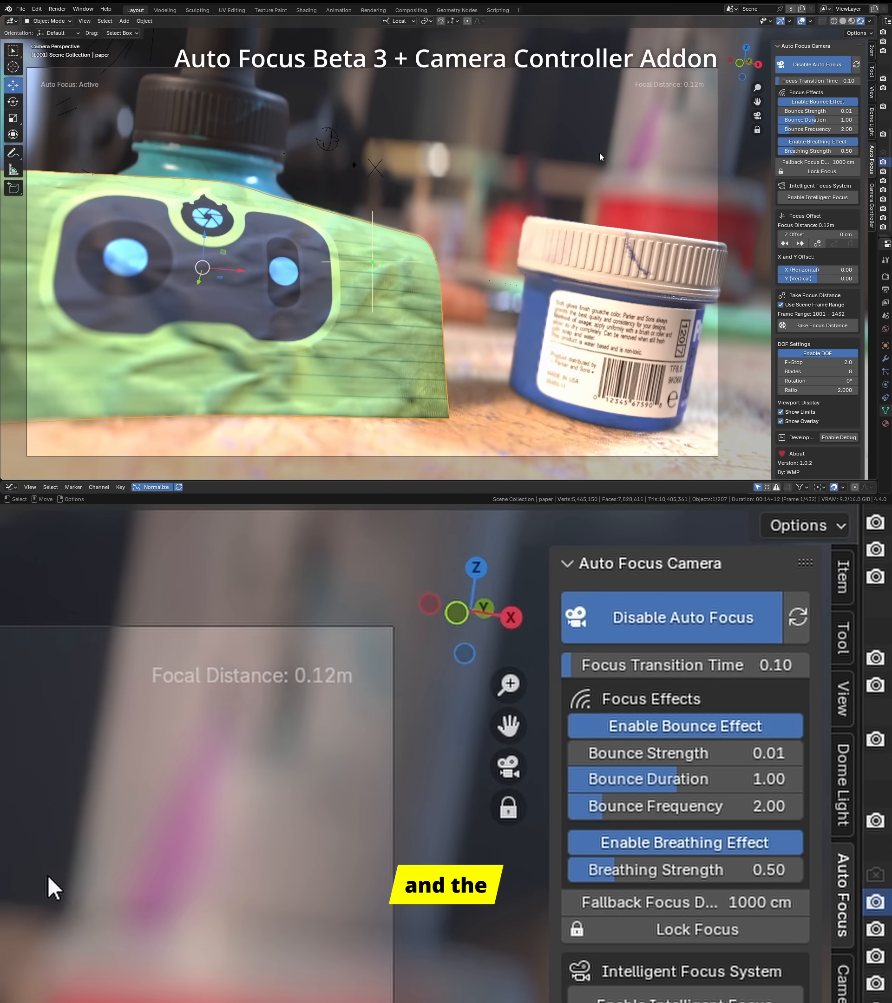
pyautogui.click(685, 725)
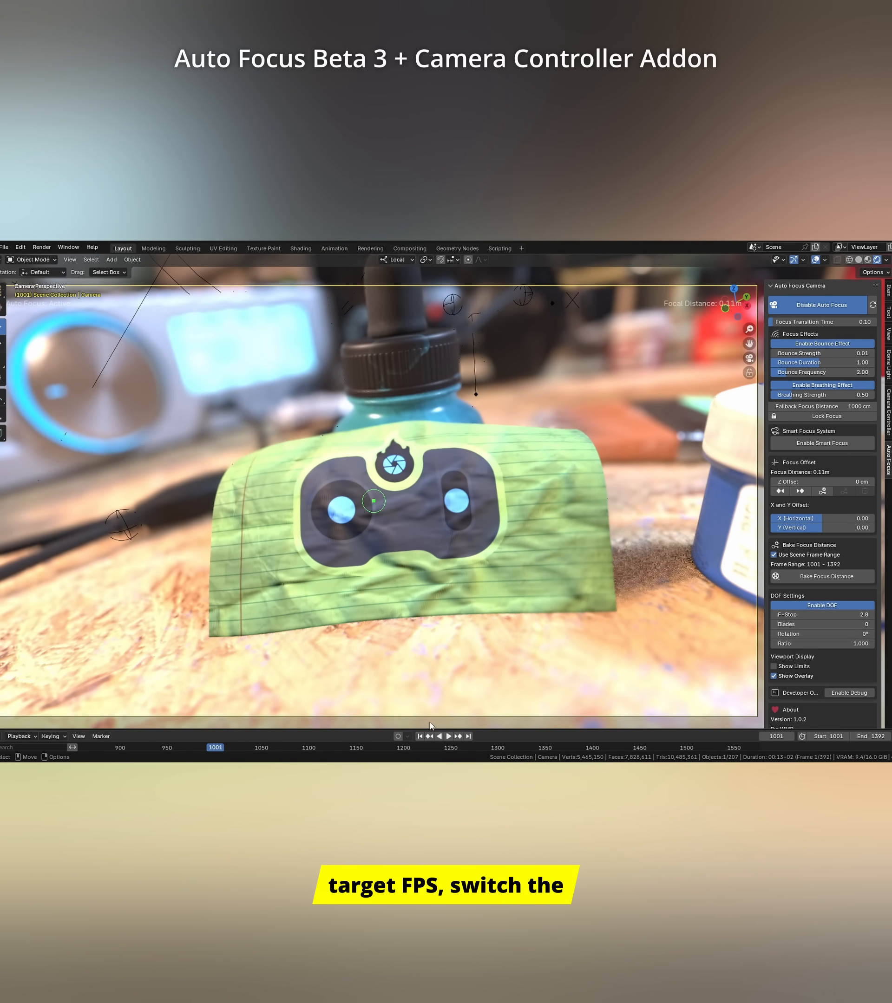
pyautogui.click(852, 260)
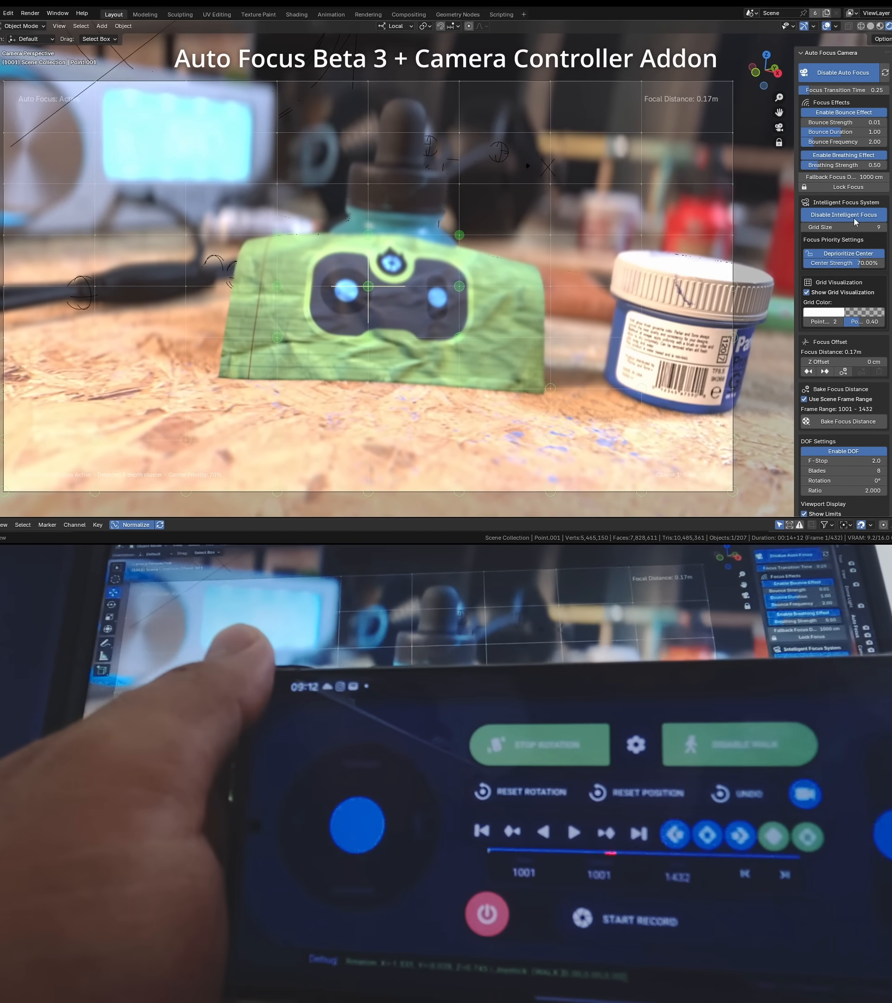
# Disable Intelligent Focus so its grid no longer overlays the camera view.
pyautogui.click(841, 214)
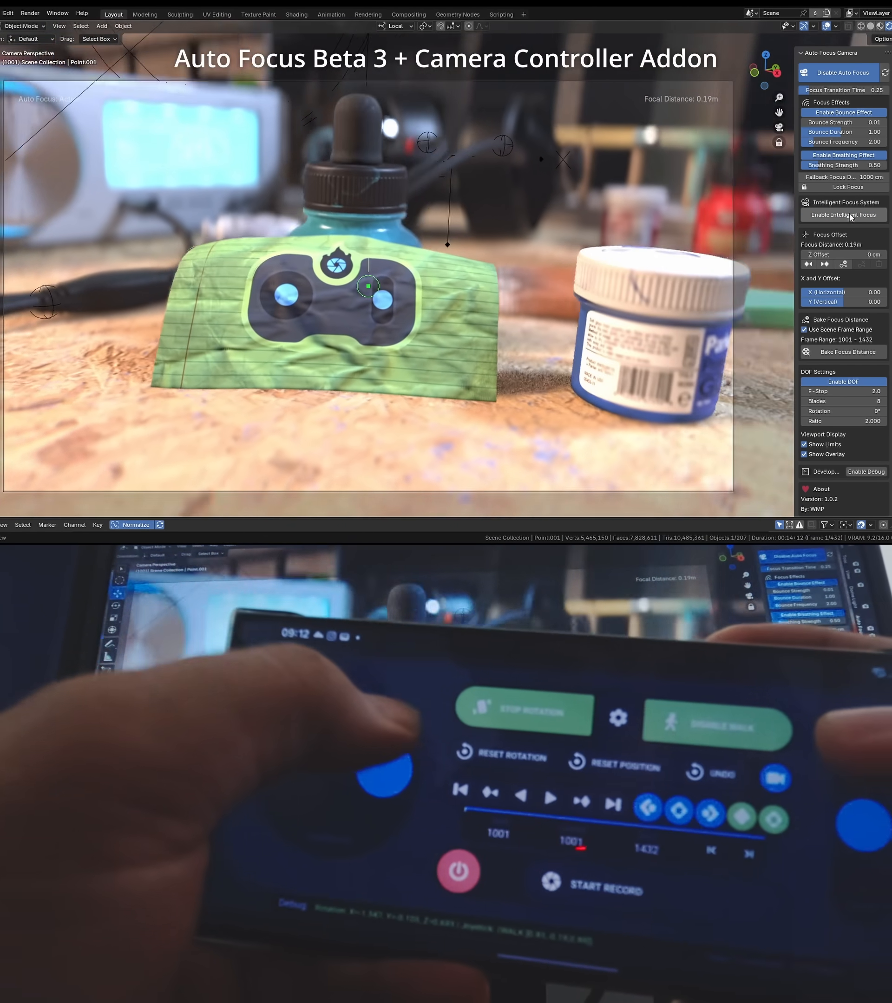